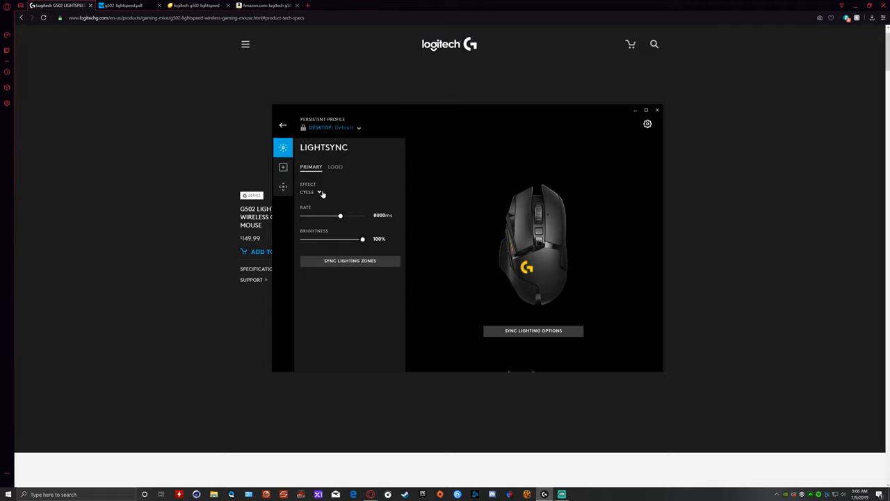
Switch the G502 primary zone from Cycle to a cyan Breathing effect, checking the Logo zone in passing
left_click(313, 192)
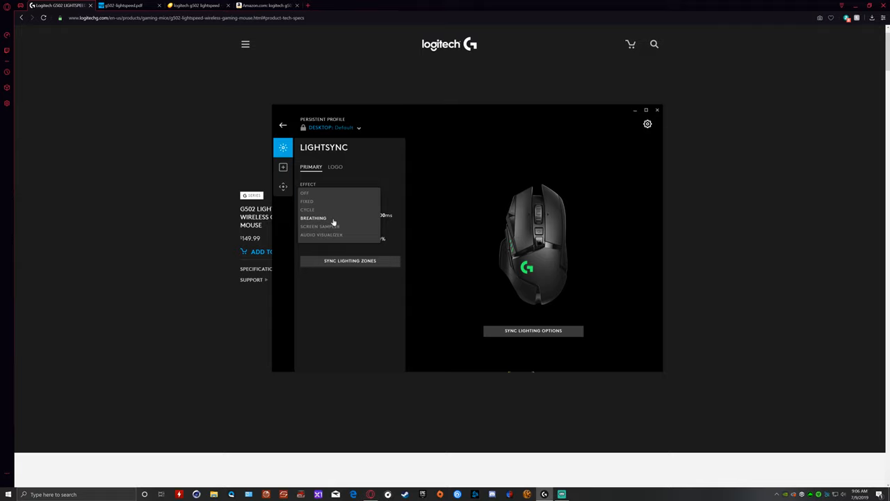
left_click(313, 217)
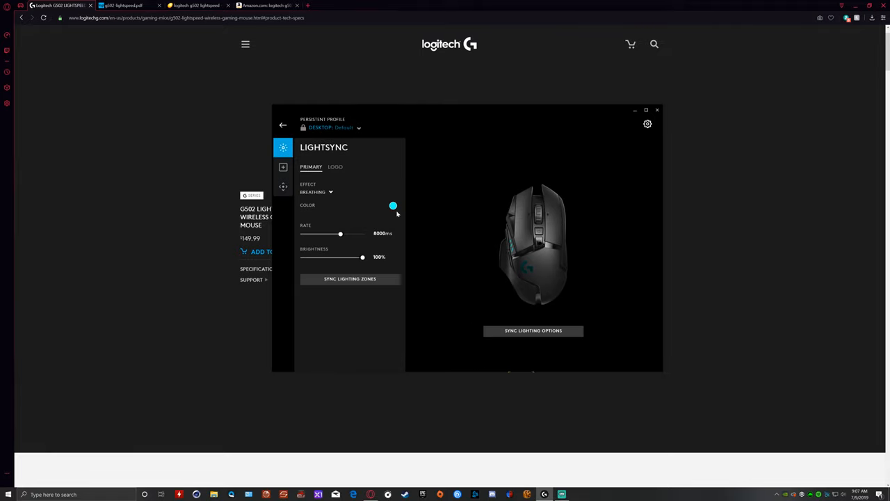
left_click(334, 167)
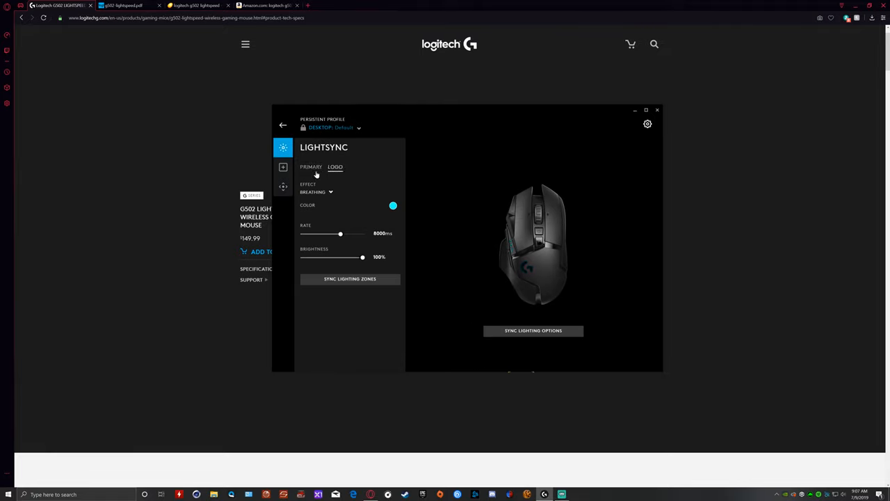
left_click(311, 167)
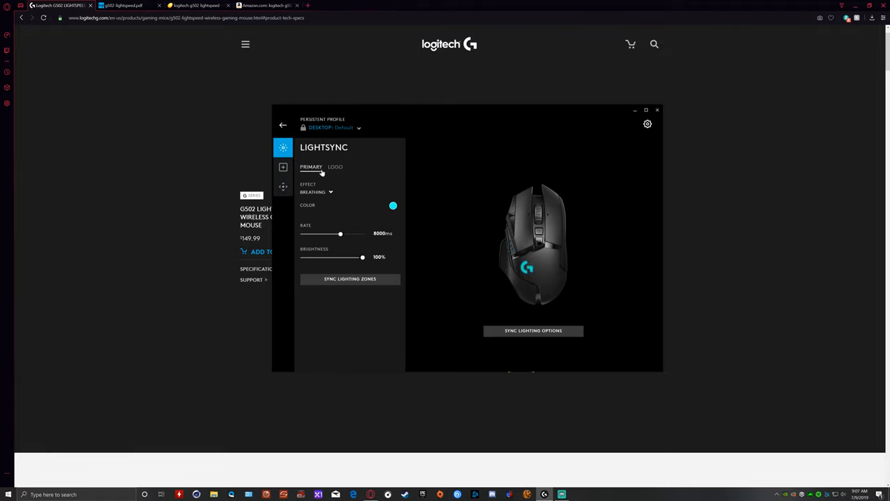